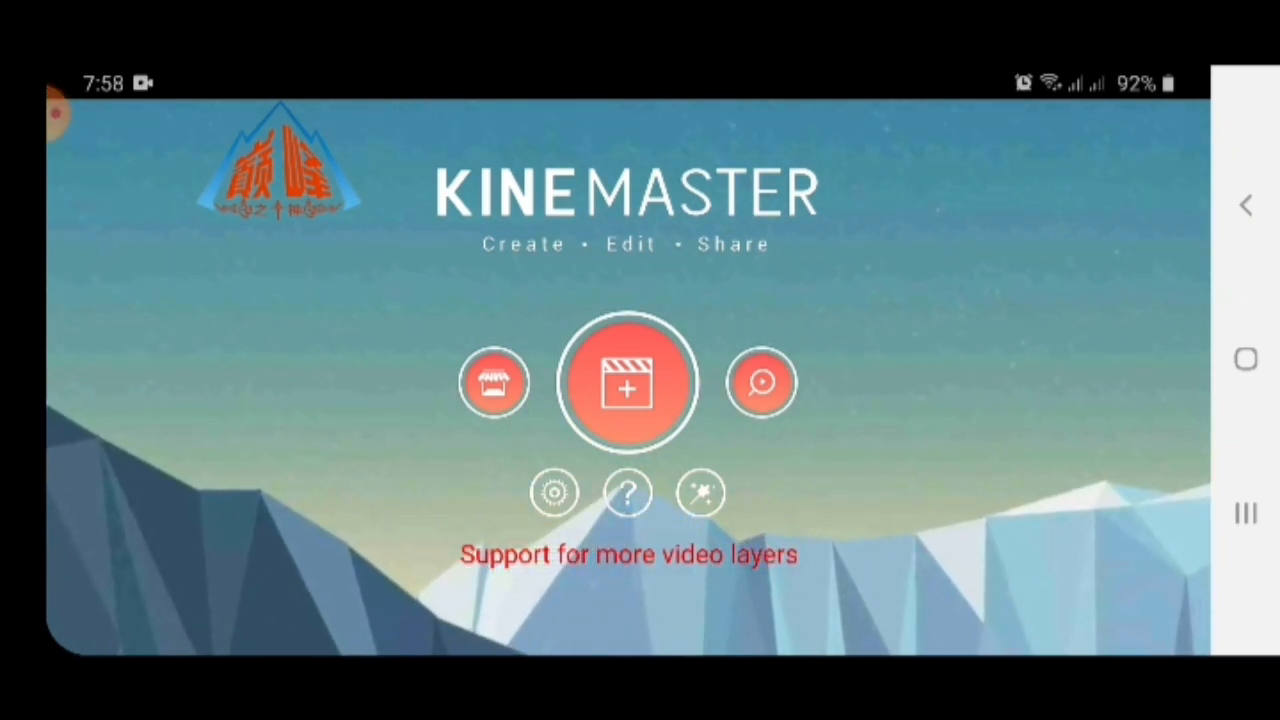
Create a new 16:9 project from the home screen and enter the empty editor
left_click(628, 384)
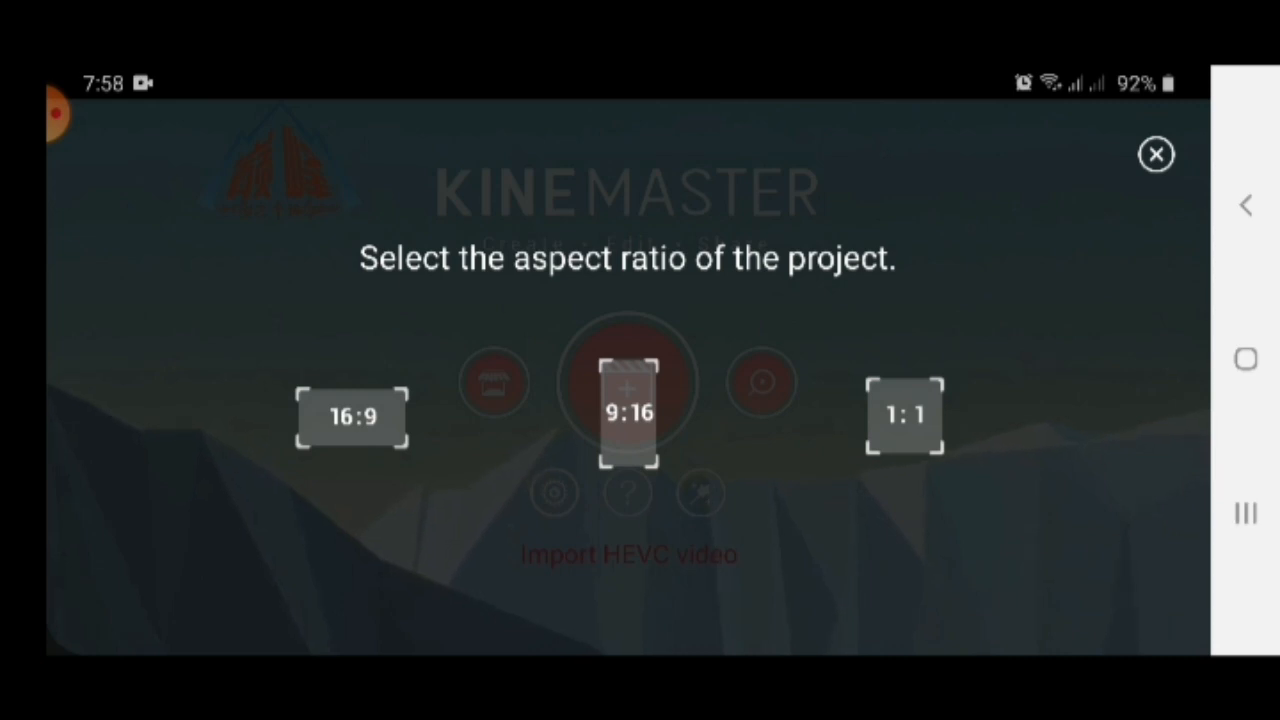
left_click(1156, 154)
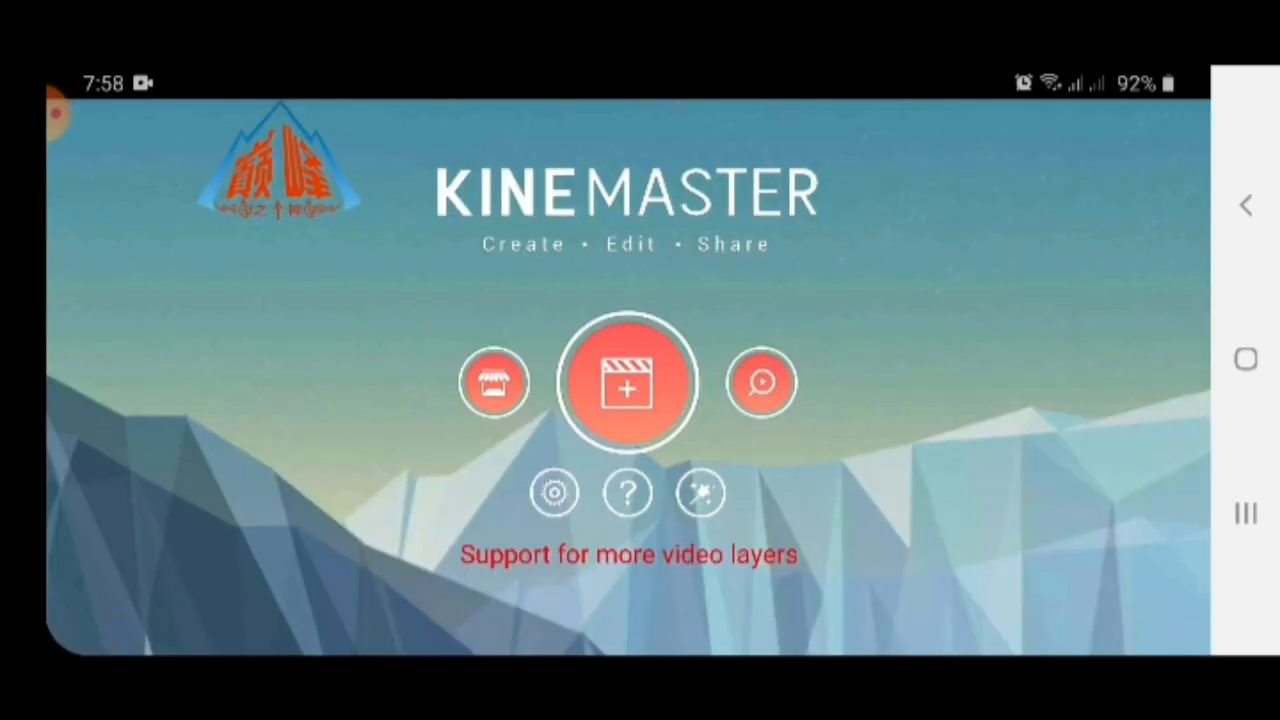
left_click(628, 384)
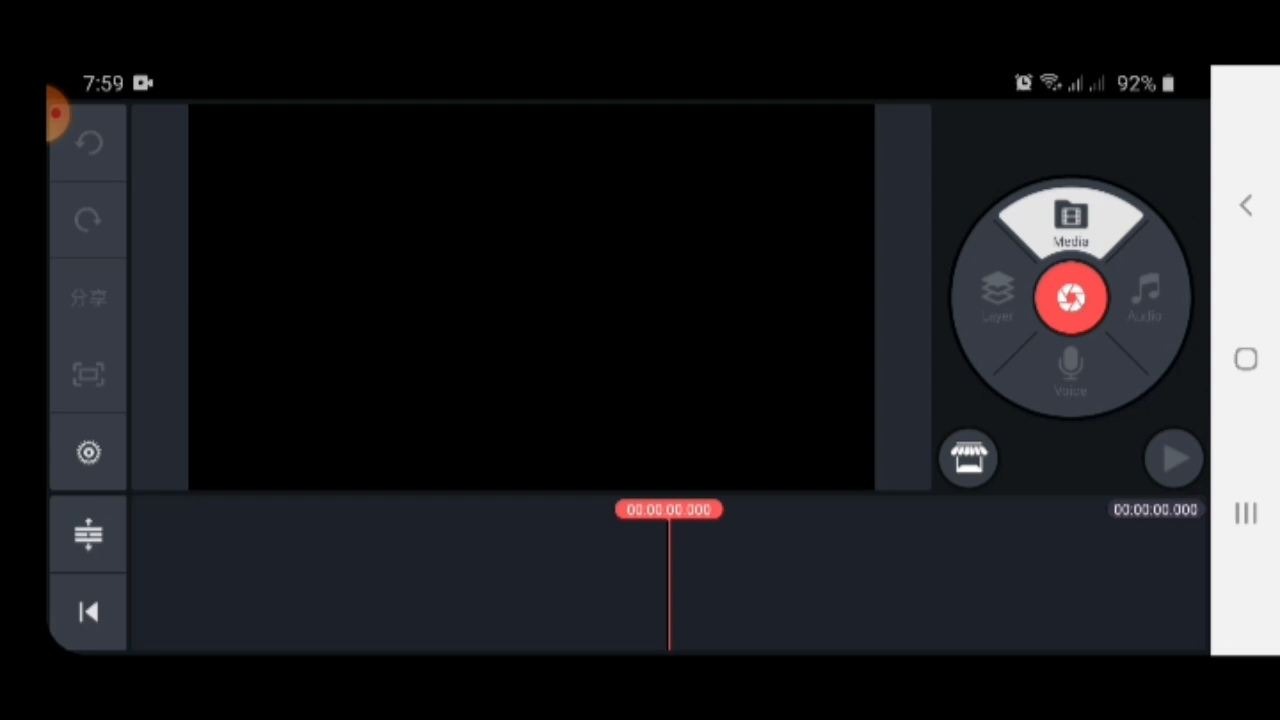
Insert the sky-and-clouds image from the Background folder as the first timeline clip
left_click(1070, 224)
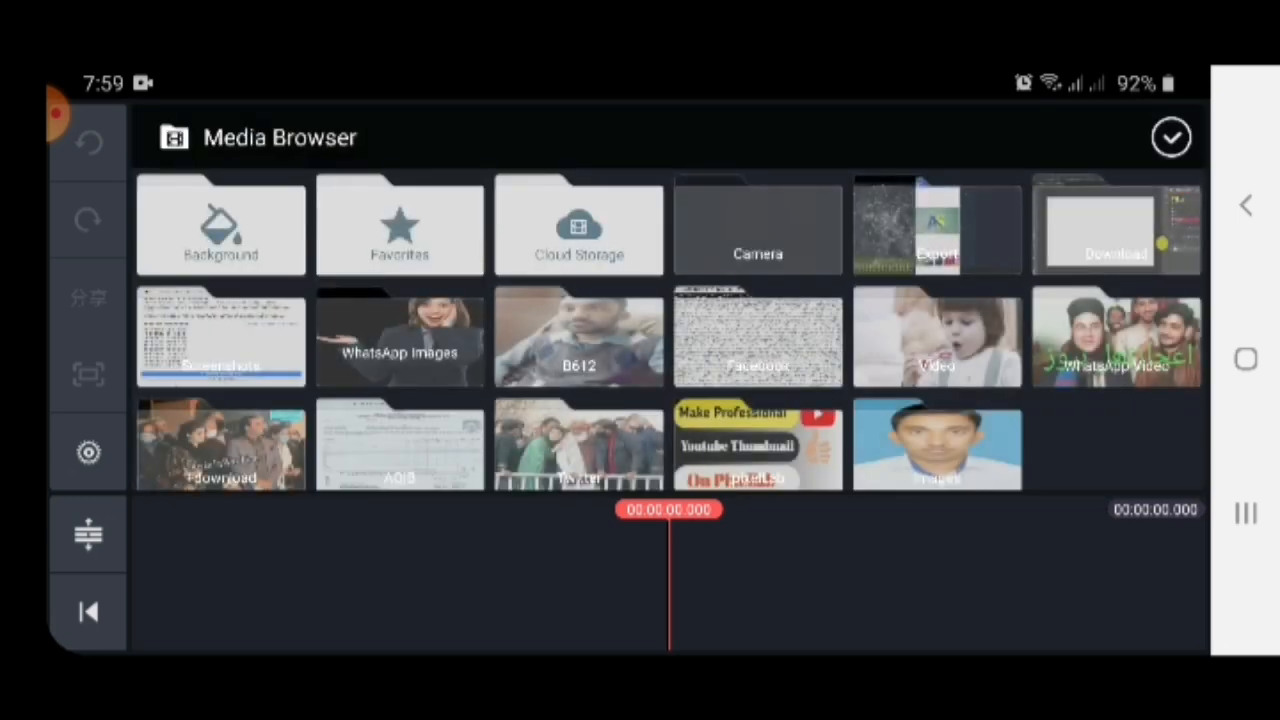
left_click(220, 224)
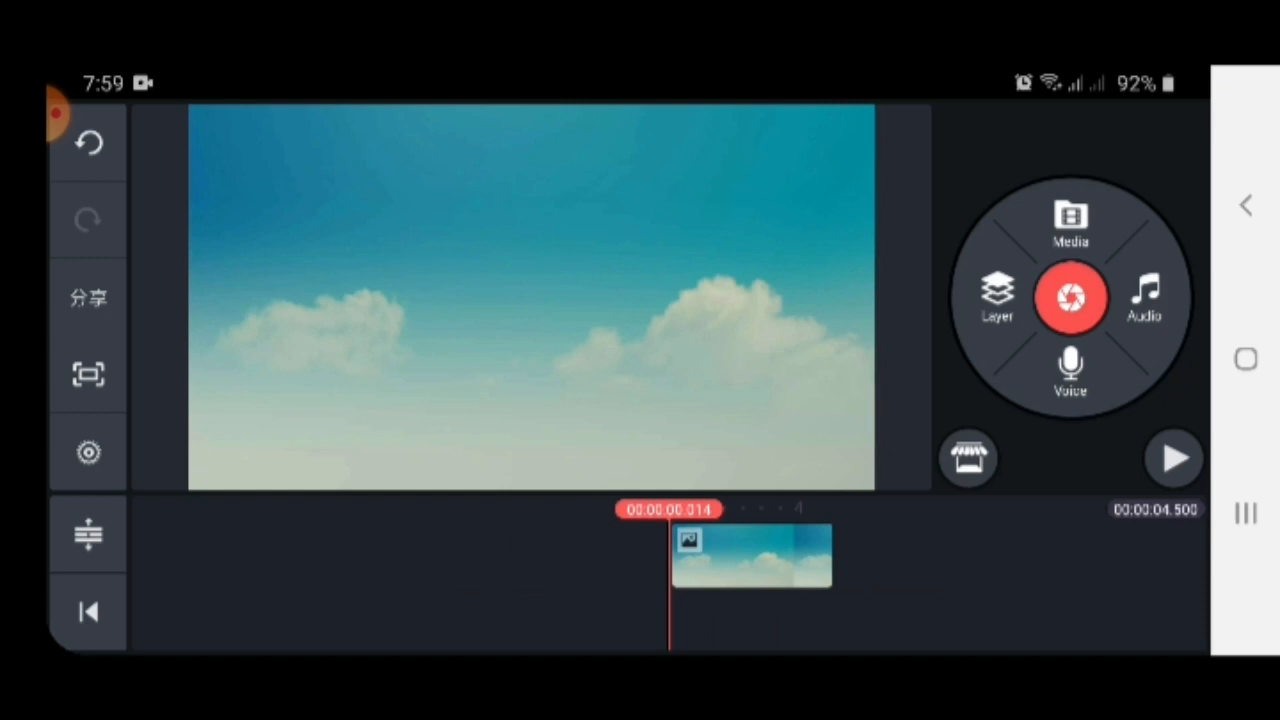
Add the green-screen subscribe mp4 as a layer and extend the sky clip to its full length
left_click(996, 298)
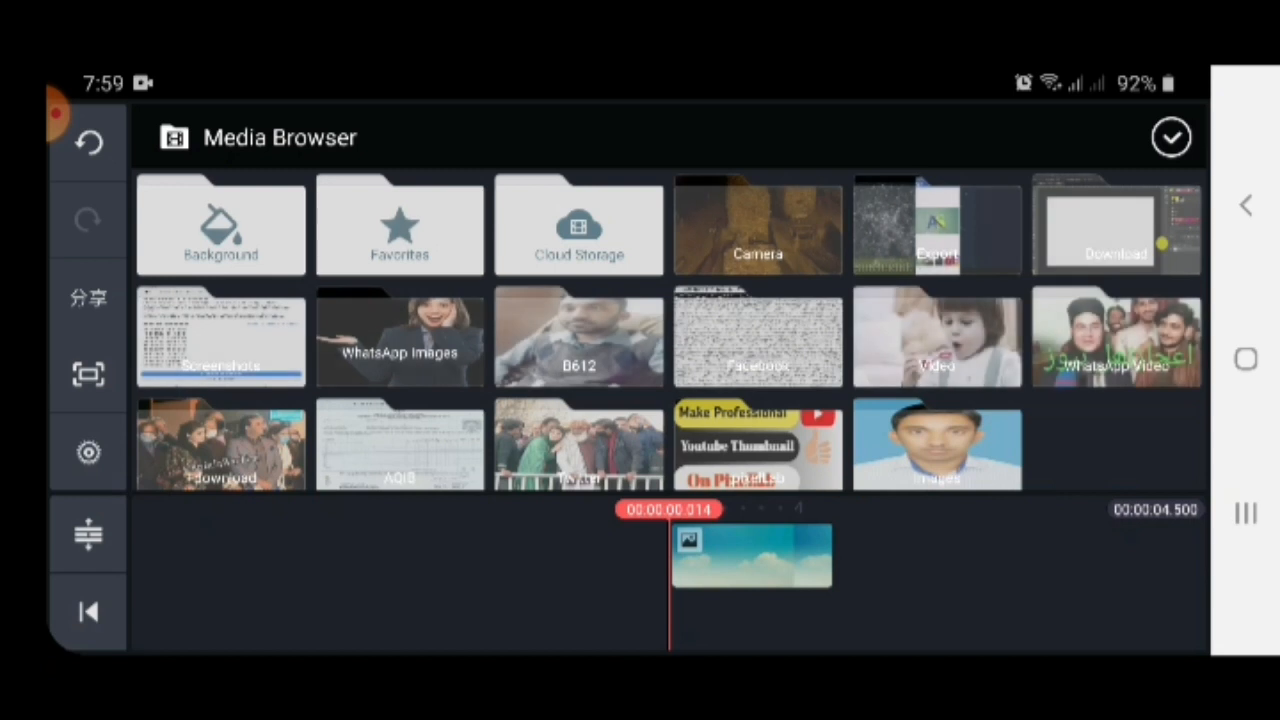
left_click(936, 224)
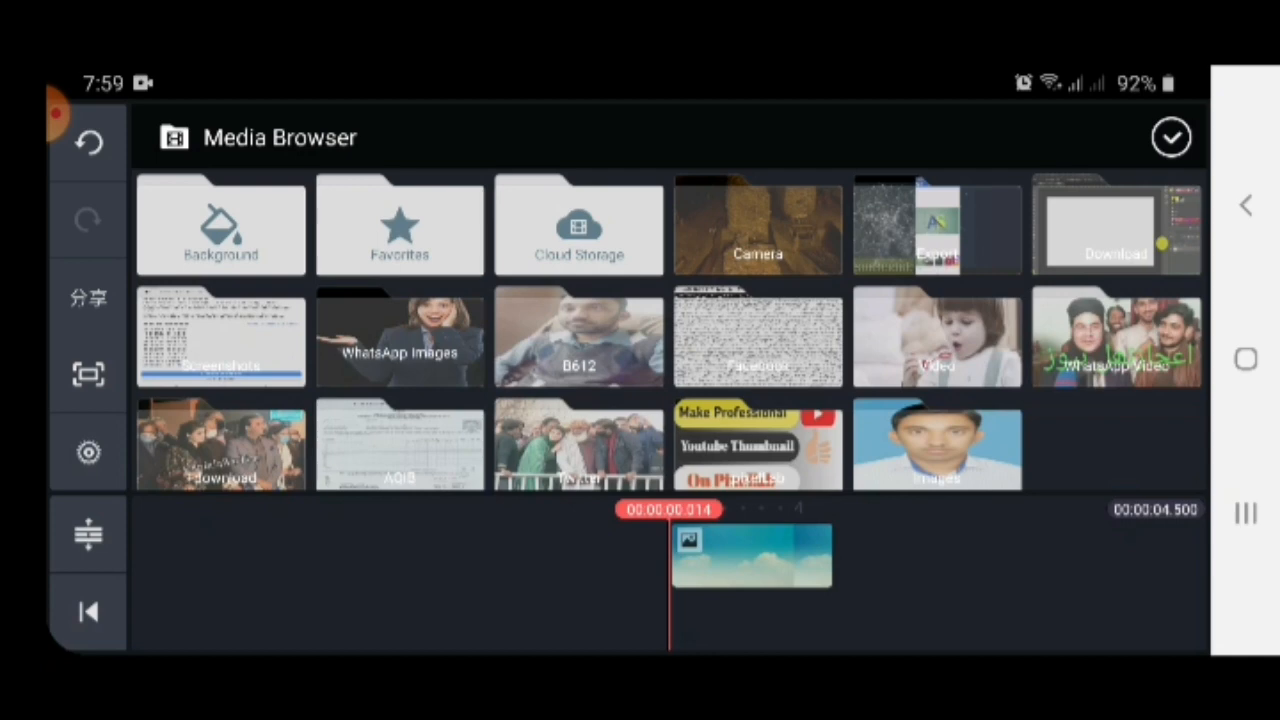
left_click(1114, 224)
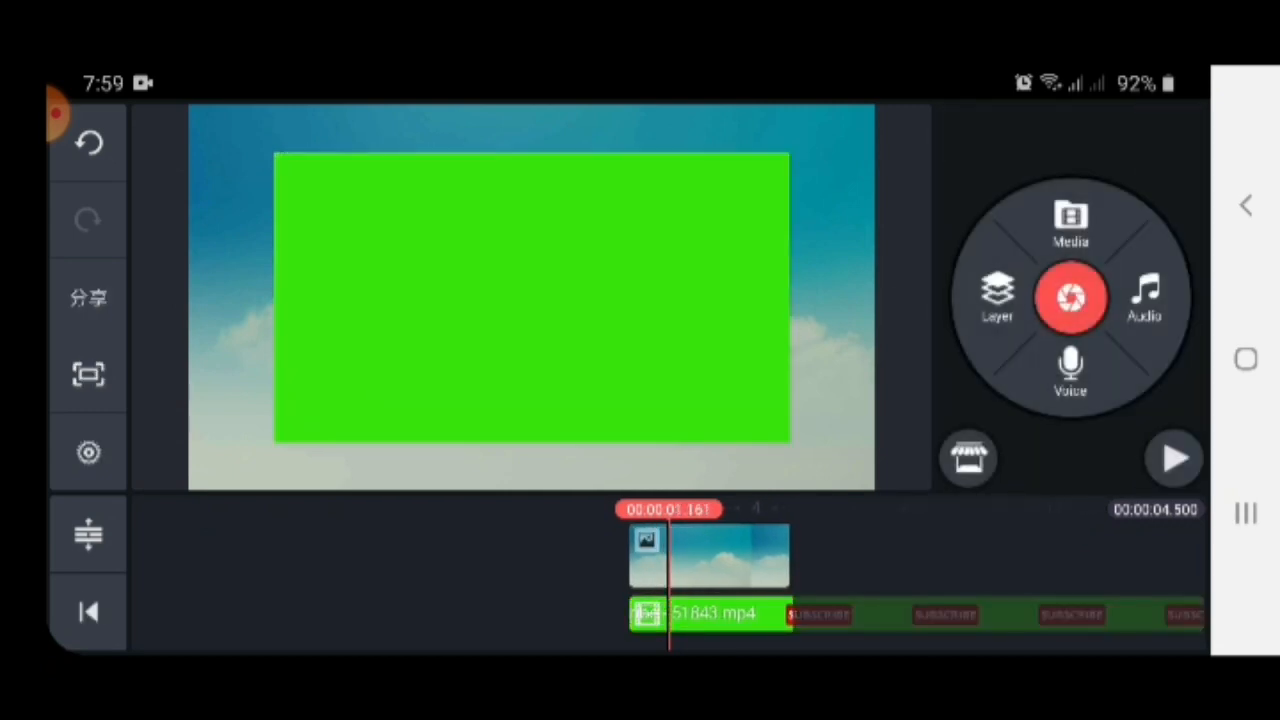
left_click(708, 556)
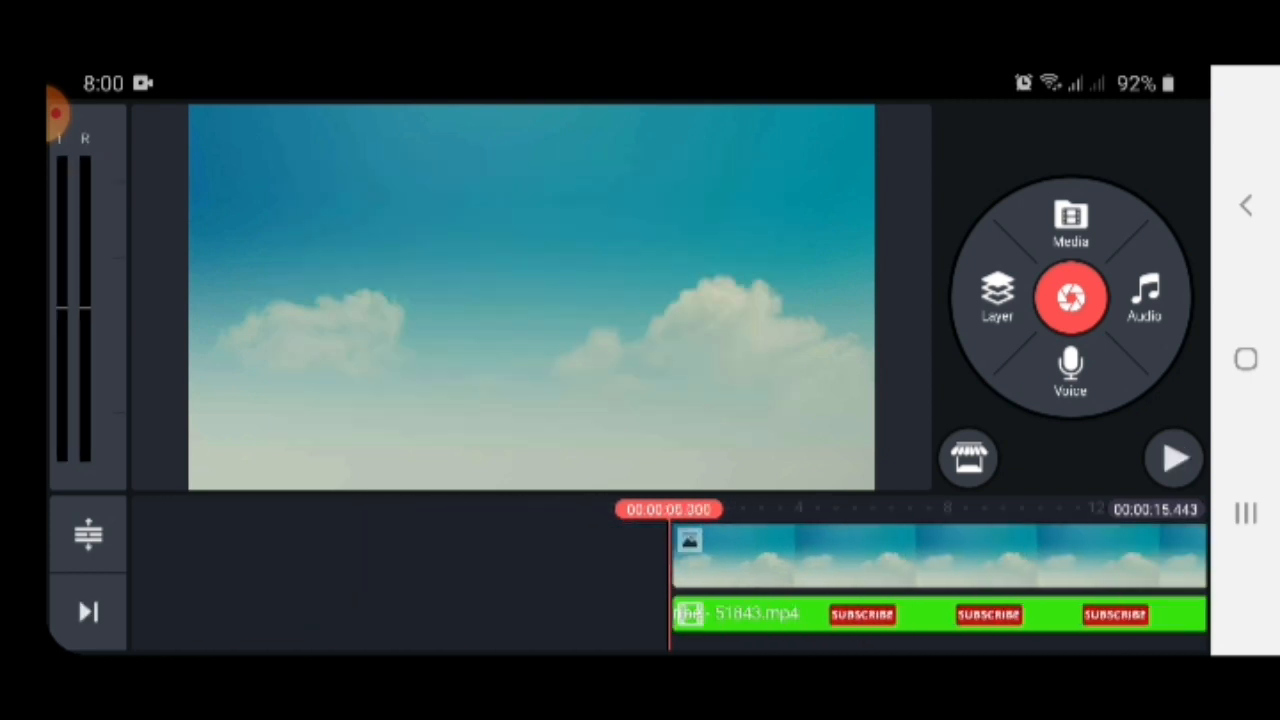
Select the subscribe overlay clip and locate Chroma Key in its options panel
left_click(900, 616)
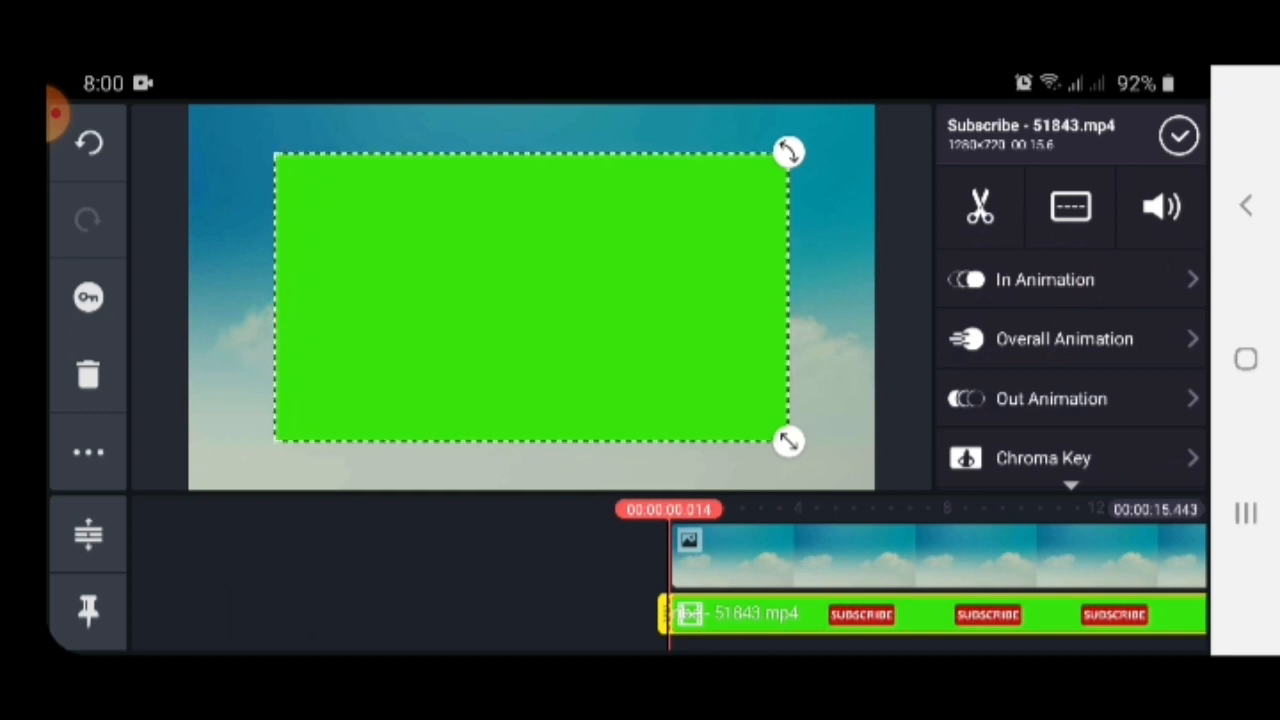
scroll("down", 3)
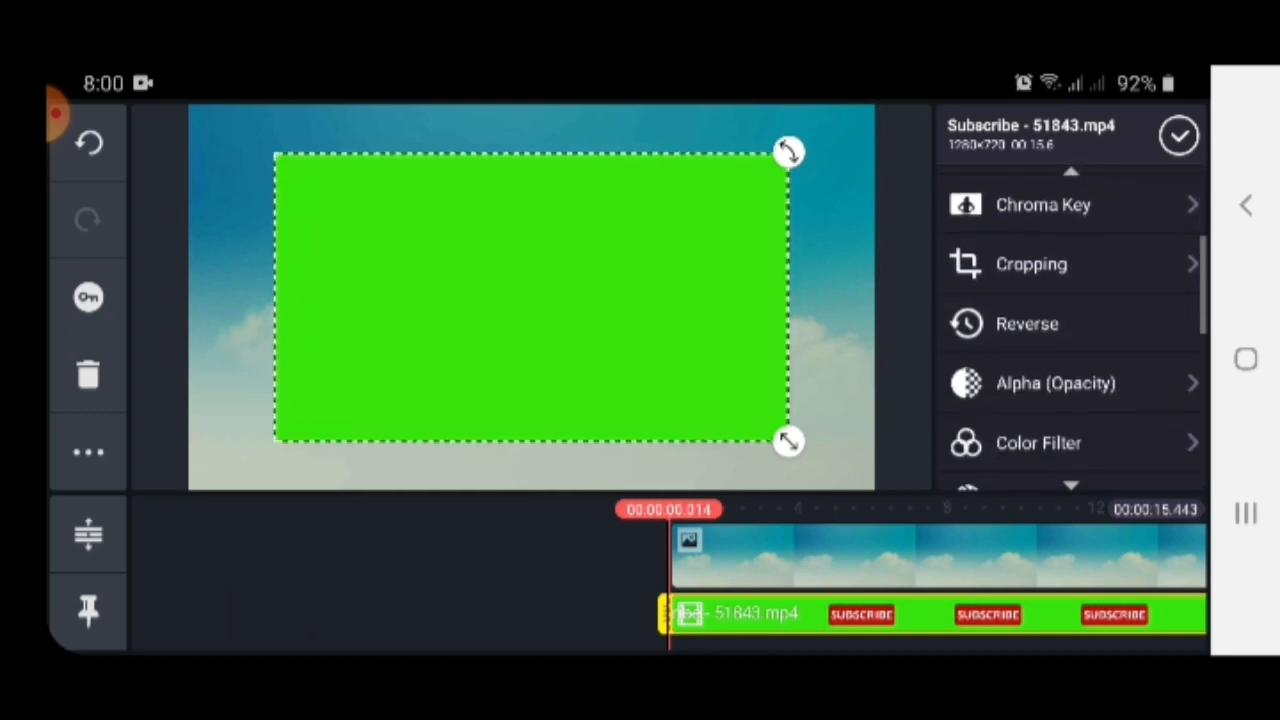
scroll("down", 3)
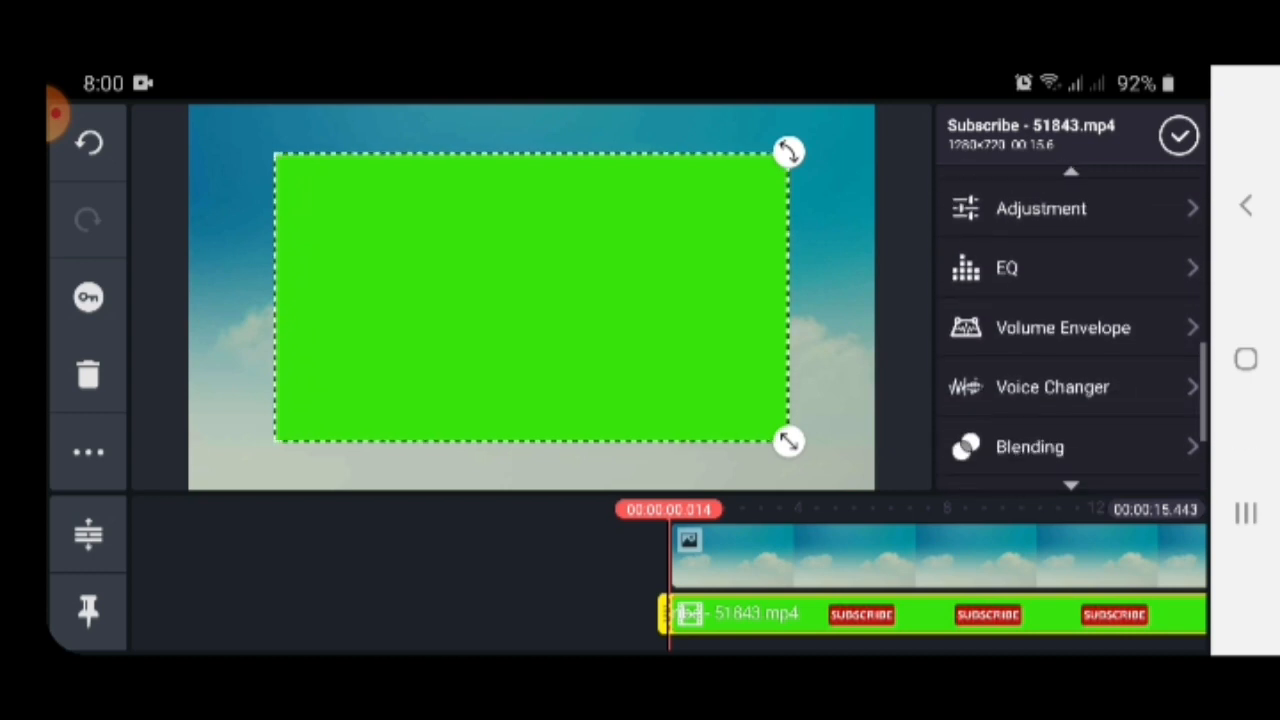
scroll("up", 3)
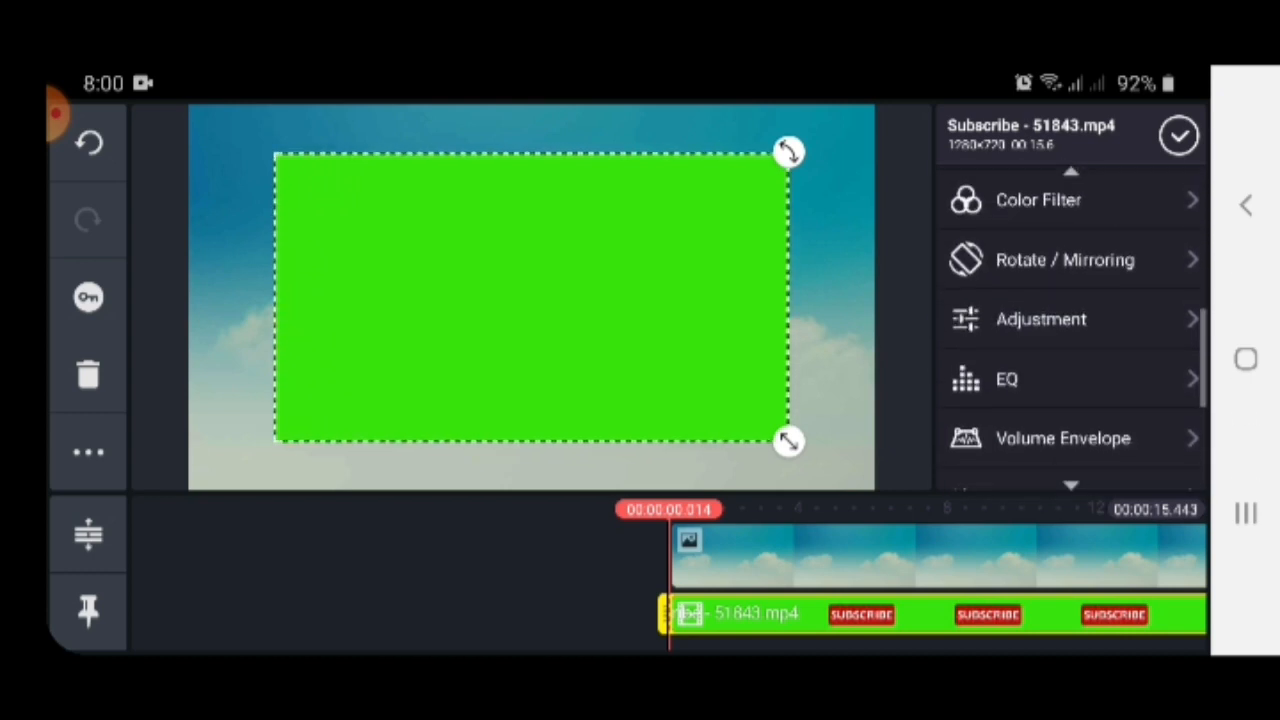
scroll("down", 3)
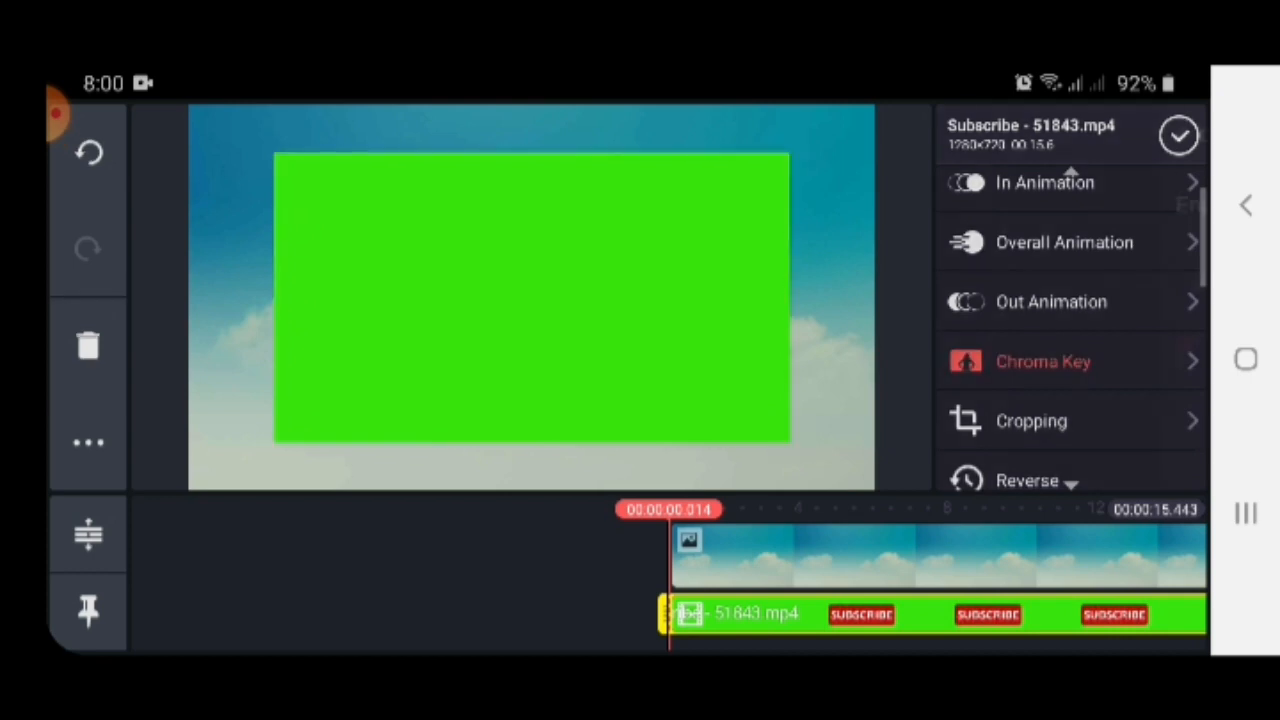
Enable Chroma Key with the recommended green key colour on the subscribe overlay and confirm
left_click(1044, 360)
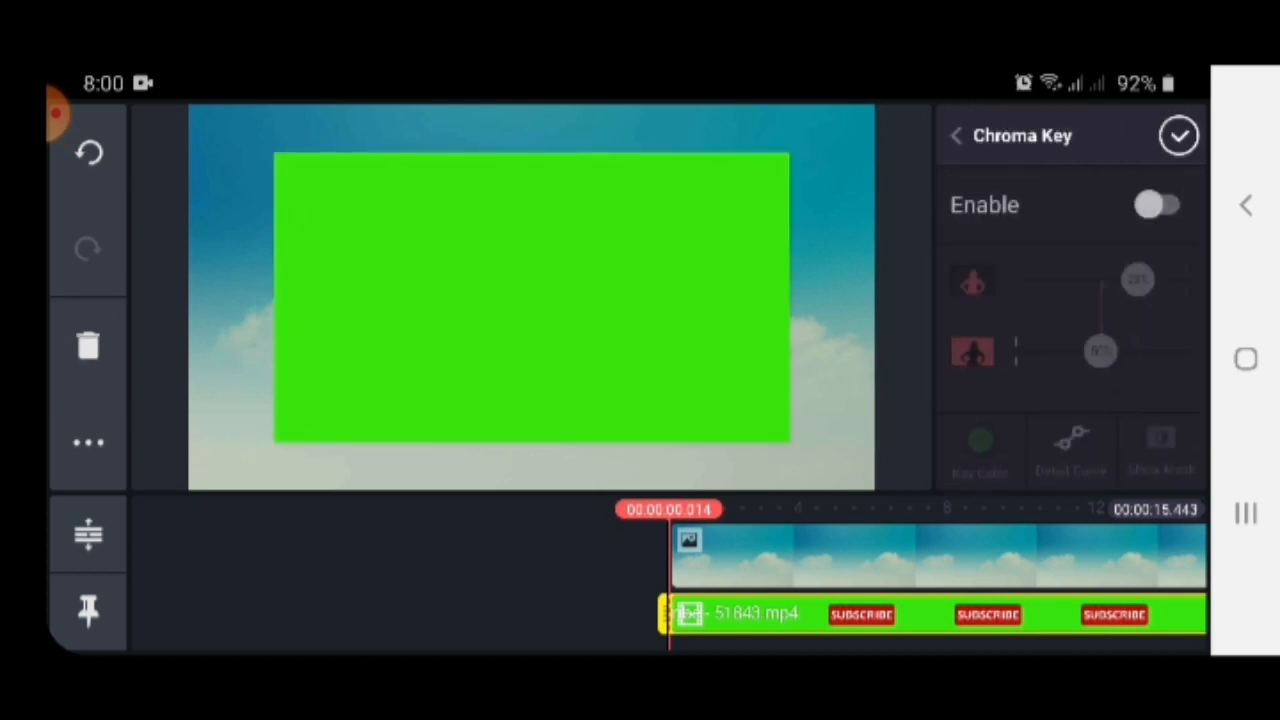
left_click(1160, 204)
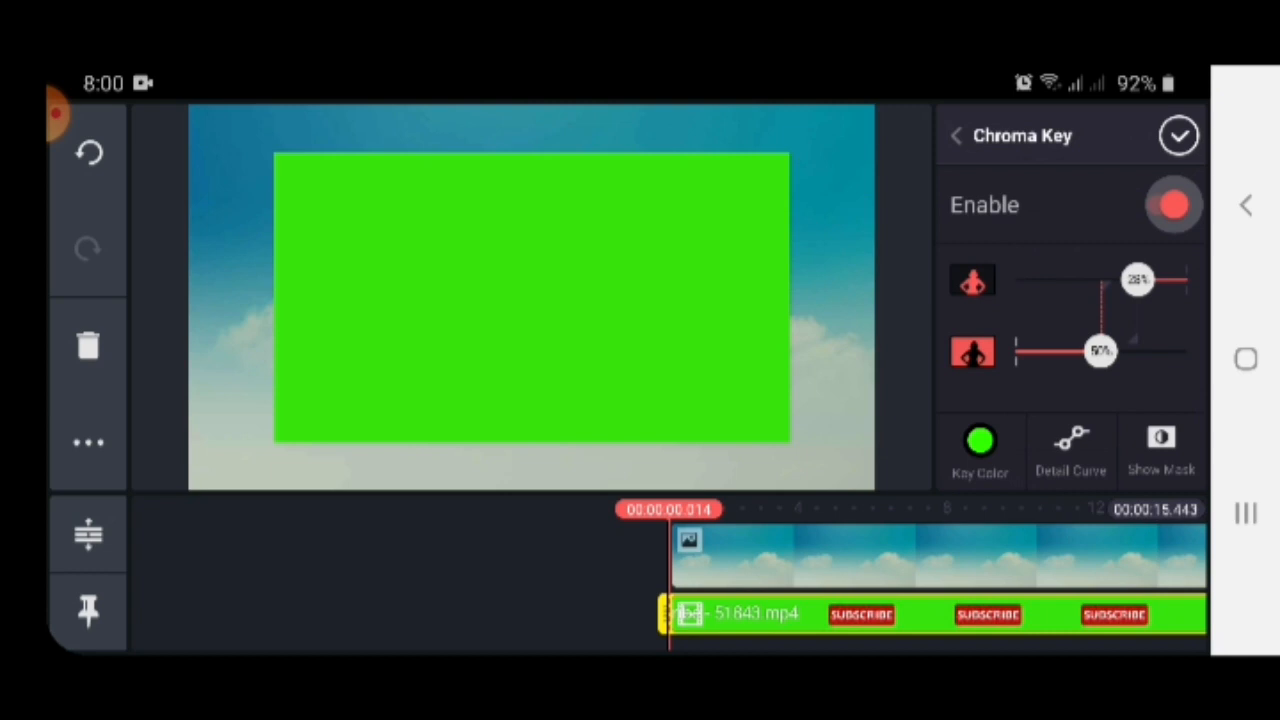
left_click(1172, 204)
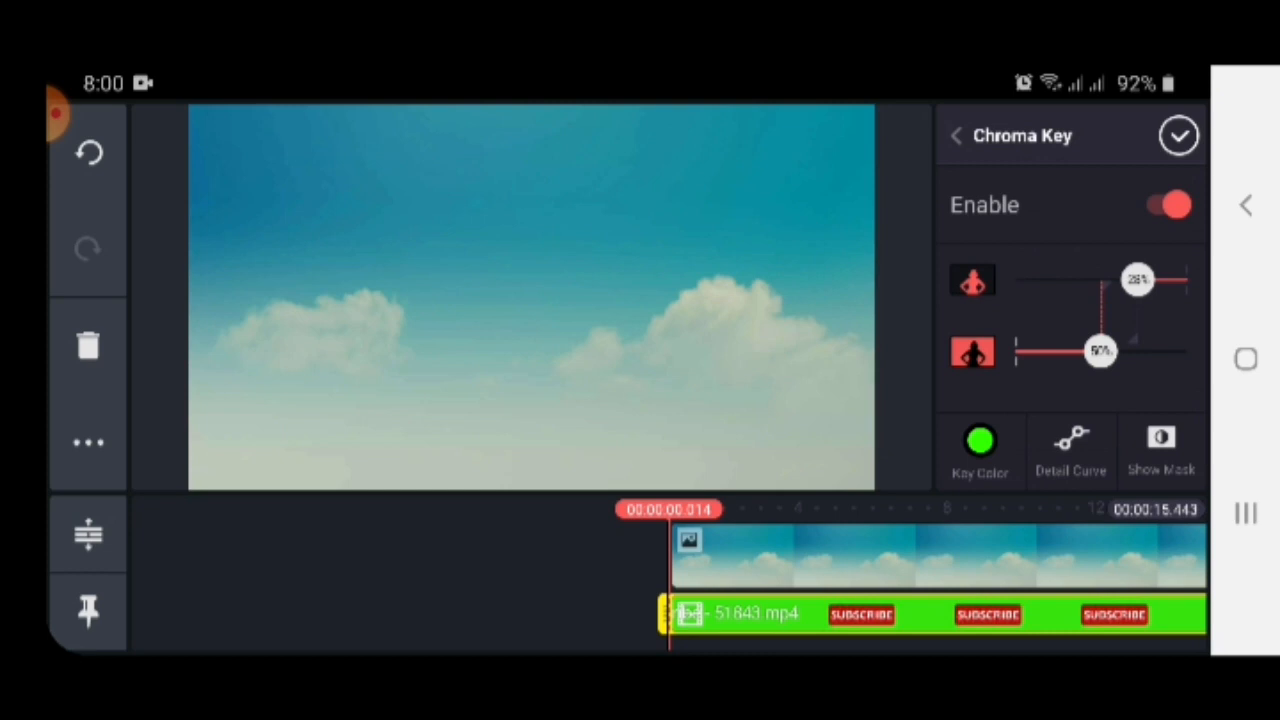
left_click(980, 440)
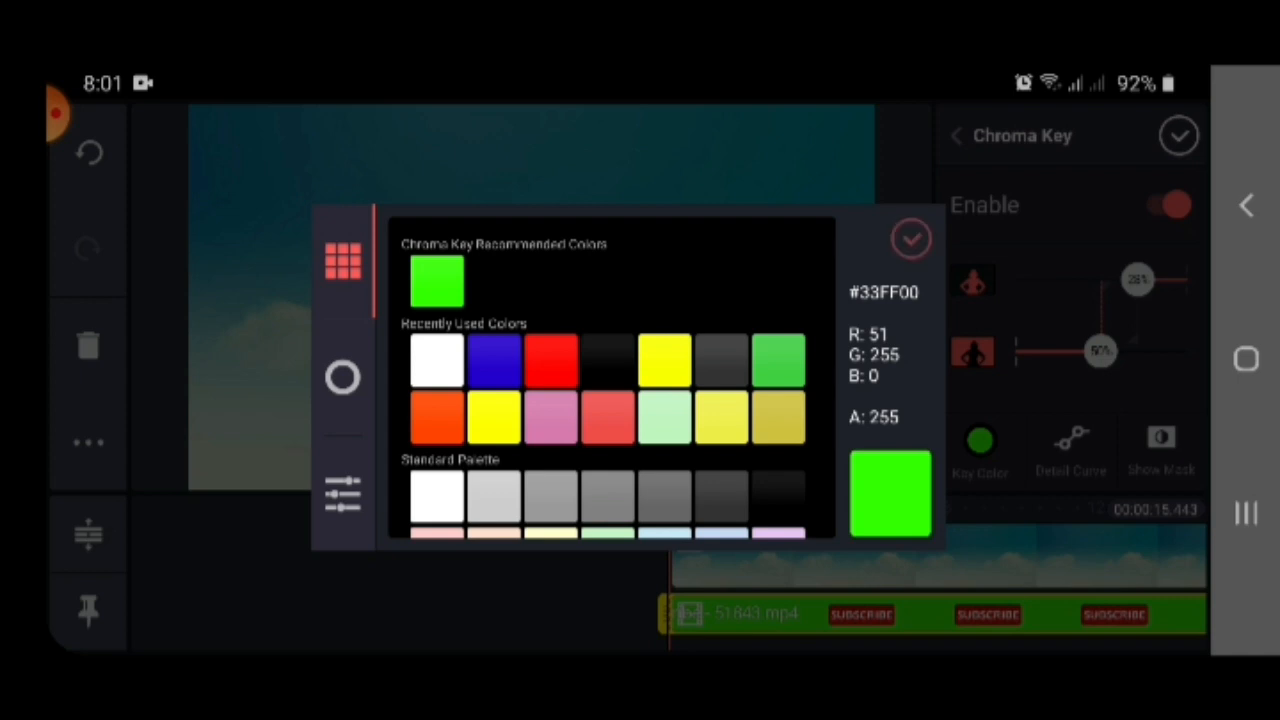
left_click(910, 240)
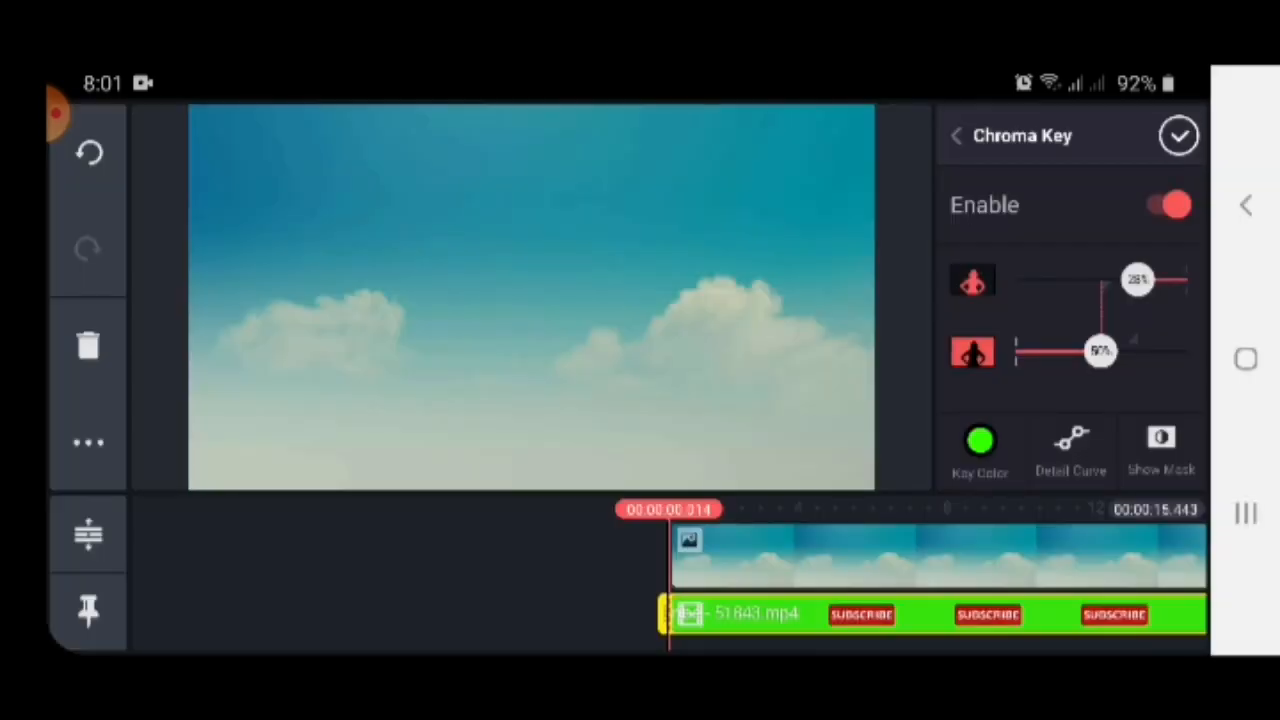
left_click(1178, 136)
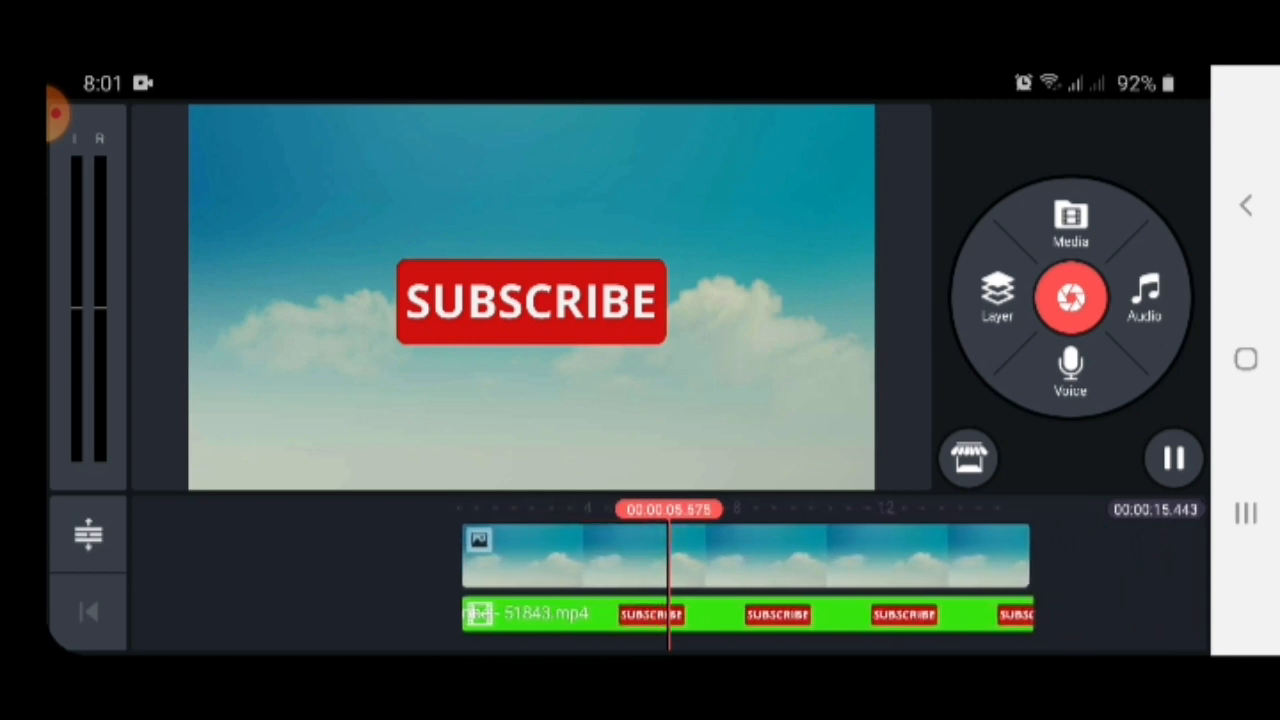
Add the green-screen clip from the Download folder as a new media layer over the sky
scroll("right", 3)
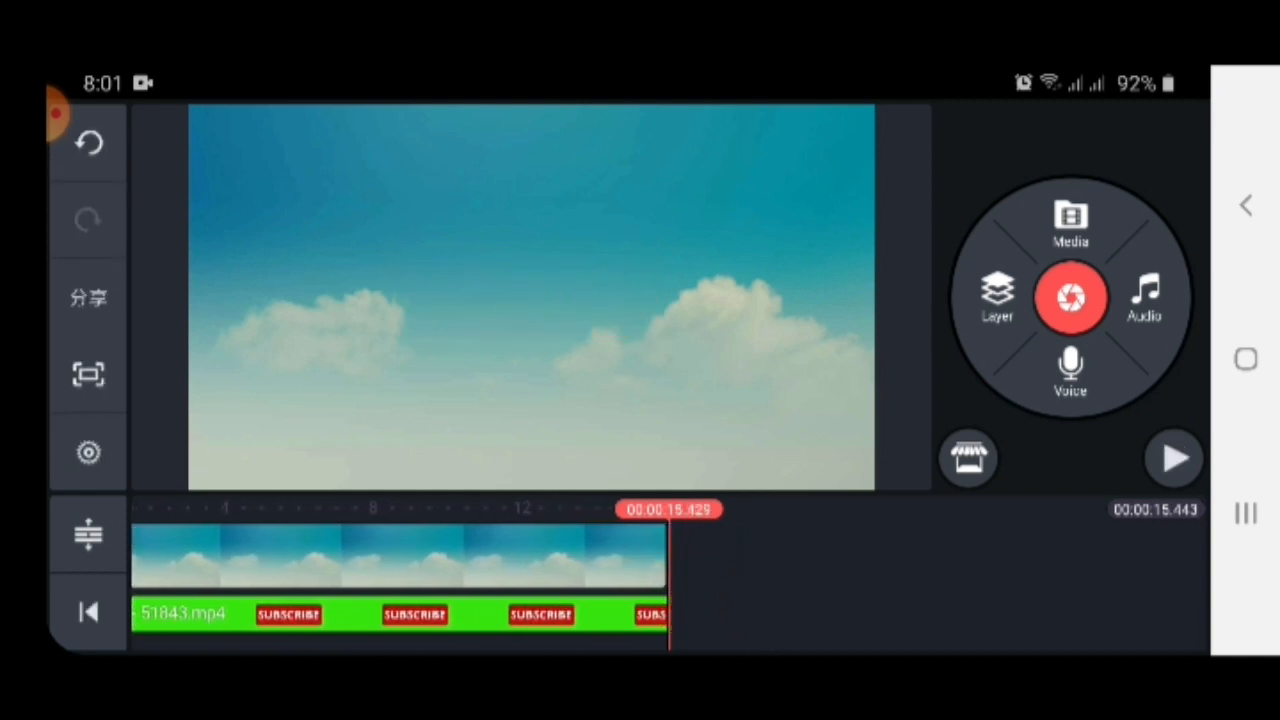
left_click(996, 298)
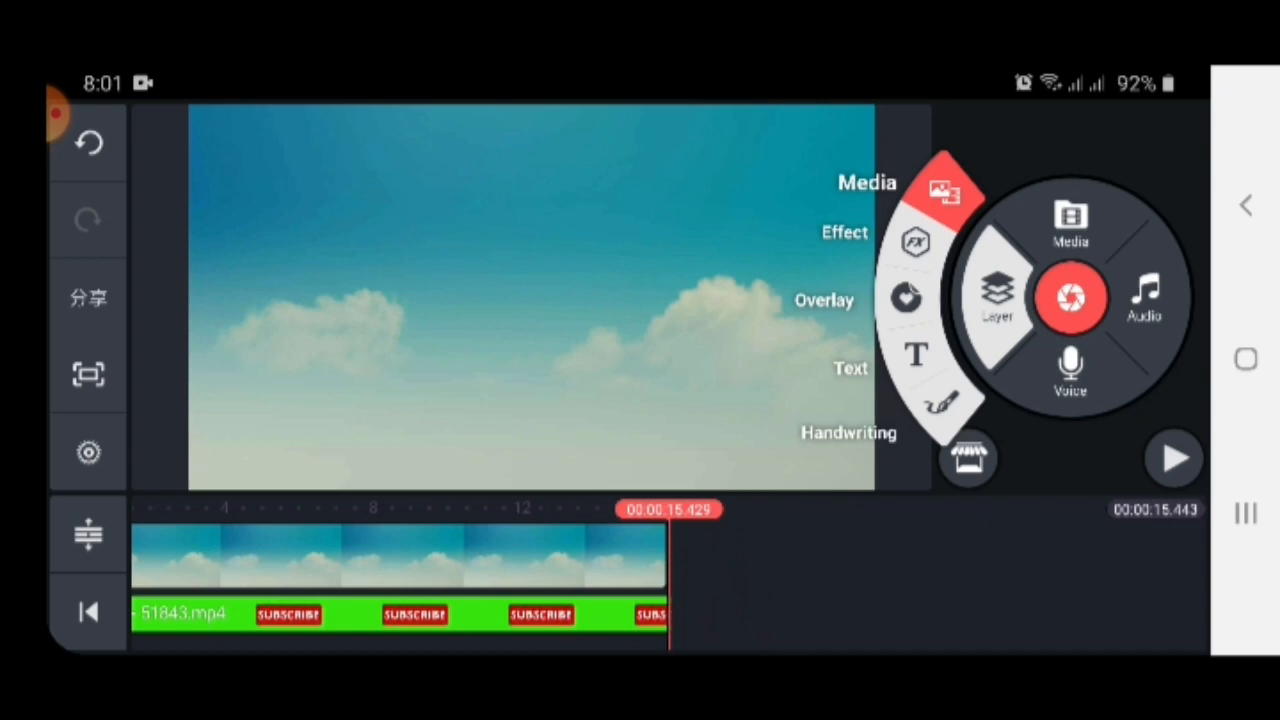
left_click(1070, 216)
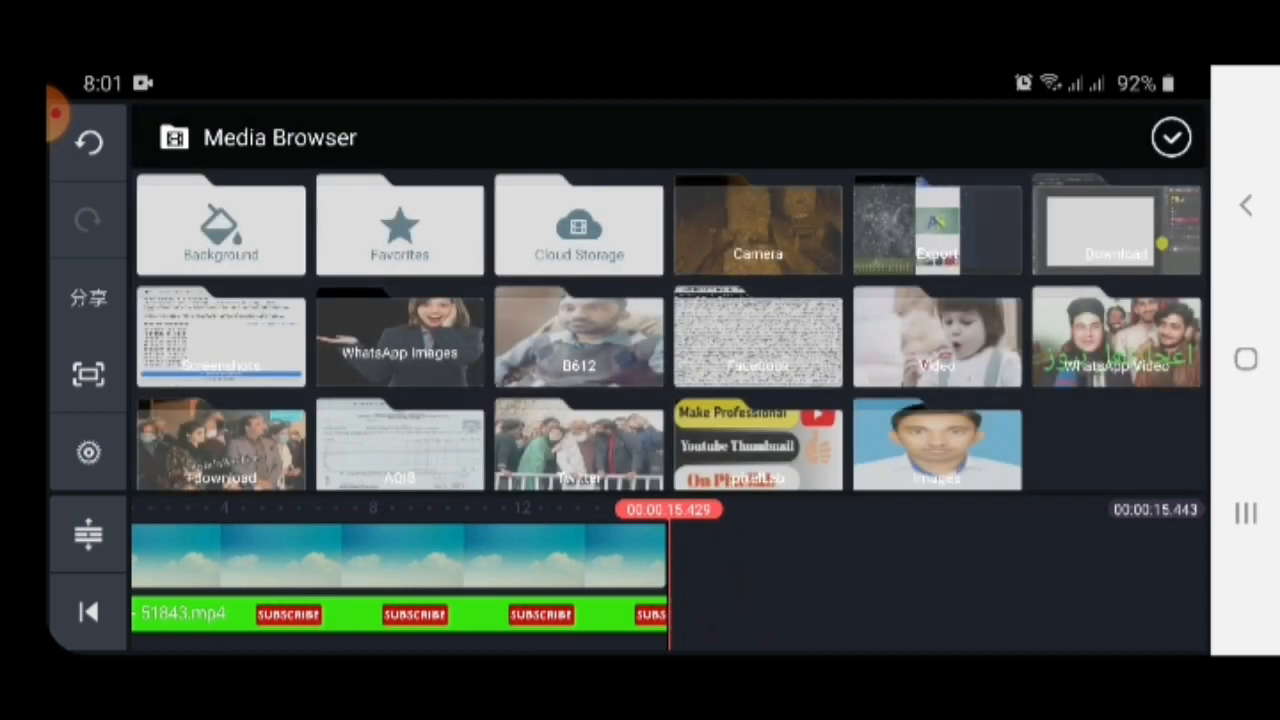
left_click(1116, 224)
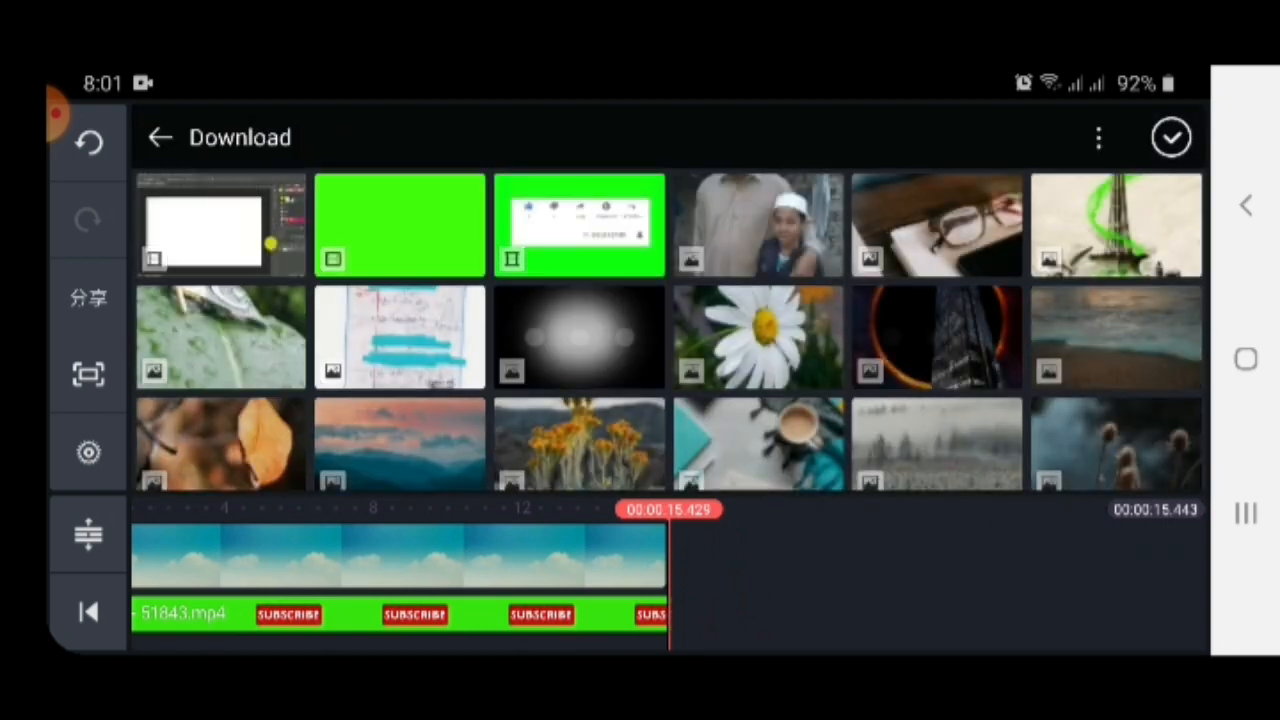
left_click(1172, 136)
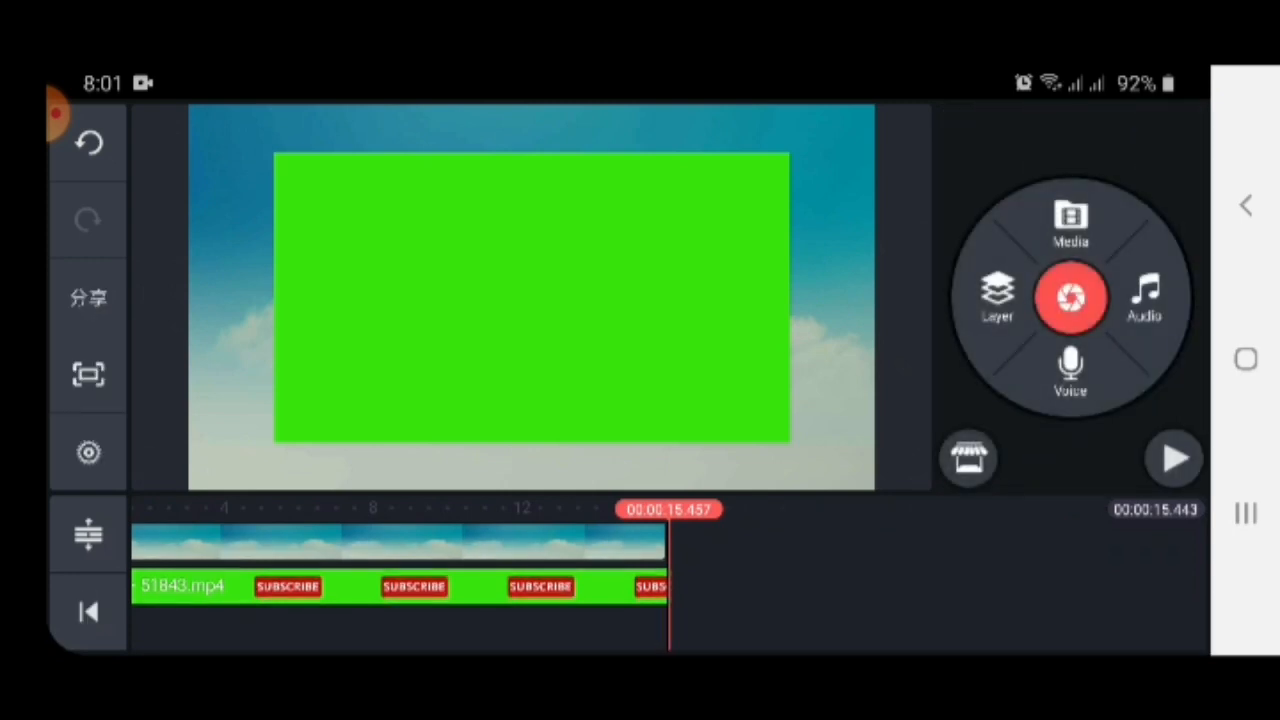
Close the Media Browser, scrub to the clip's end and select the like-and-subscribe overlay
left_click(1070, 220)
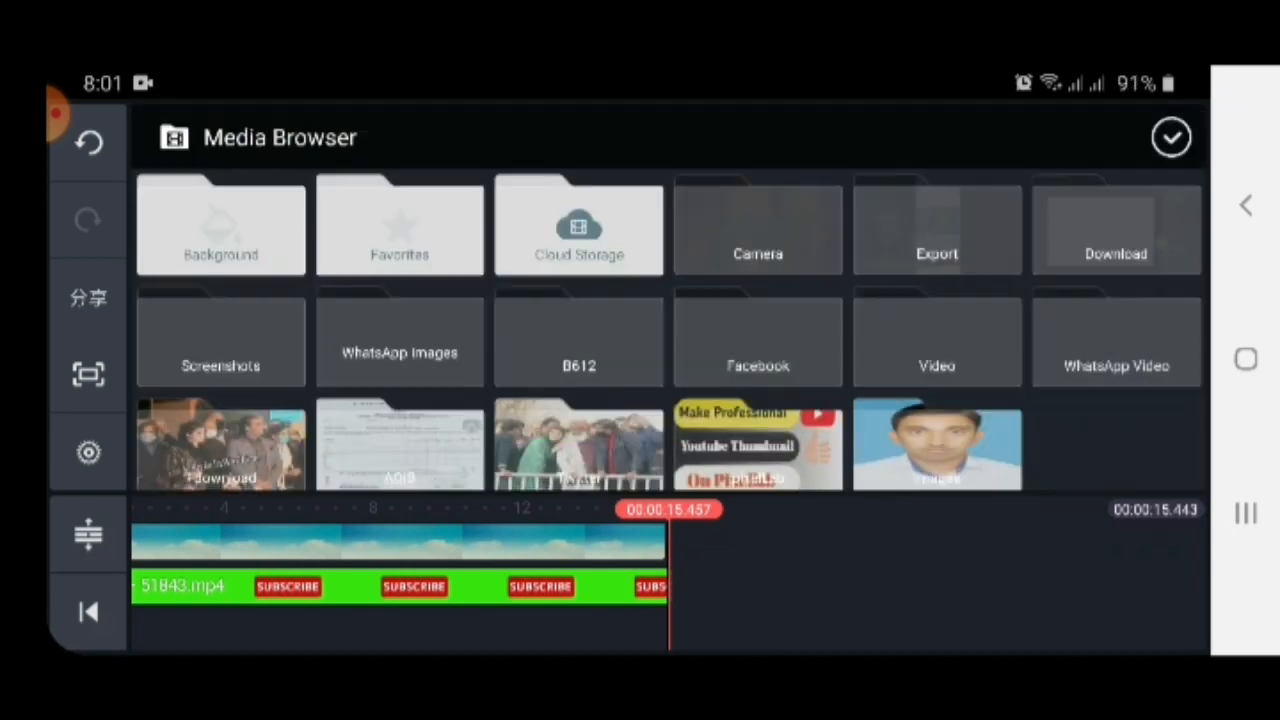
left_click(1116, 224)
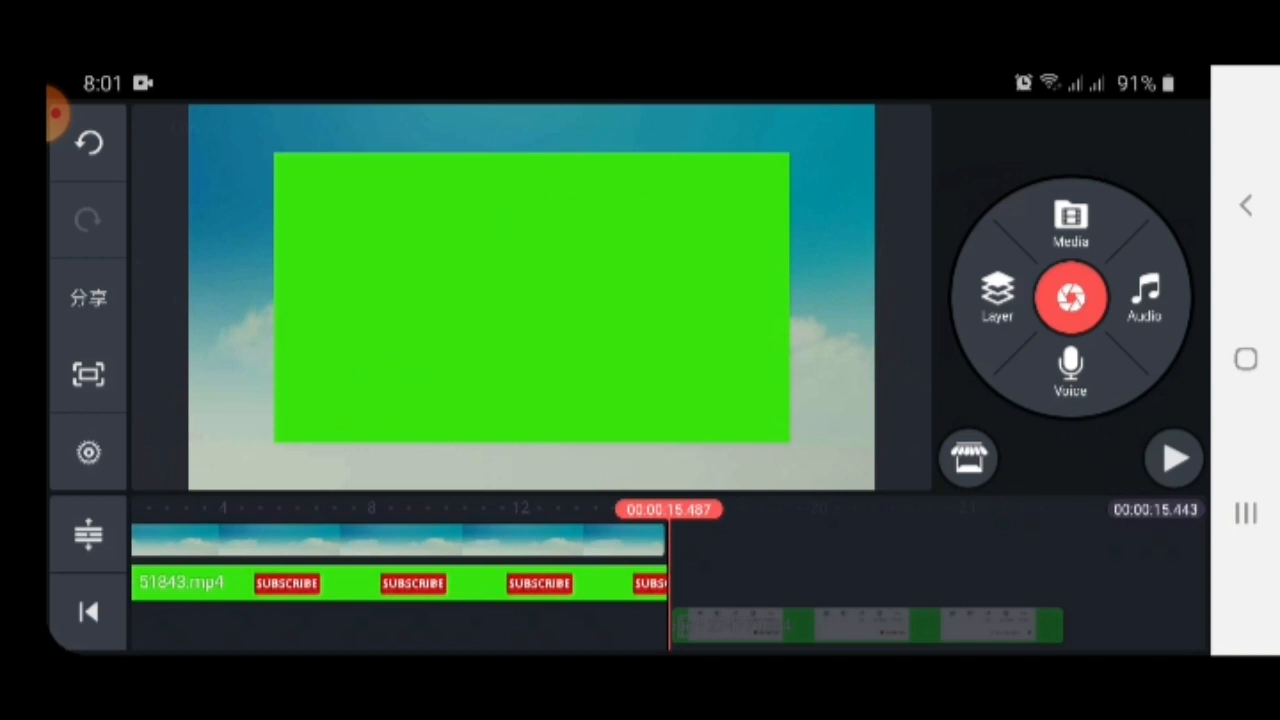
left_click(400, 556)
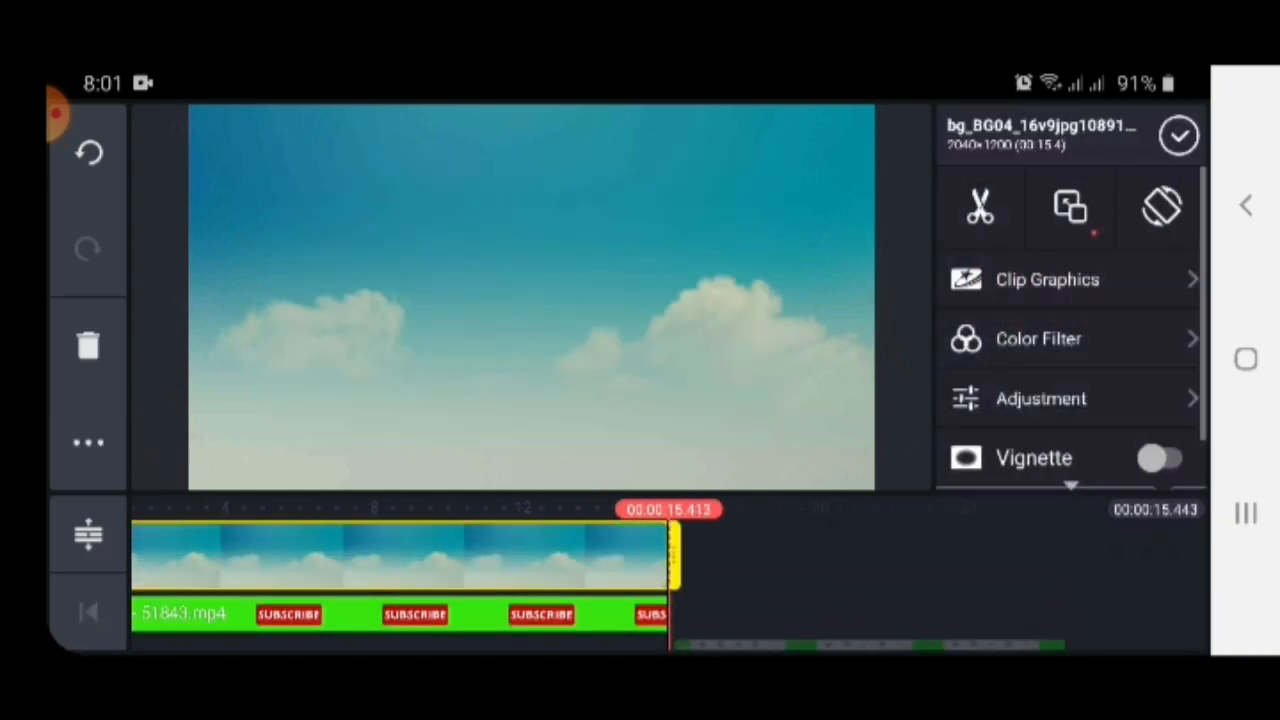
left_click_drag(678, 556, 1090, 556)
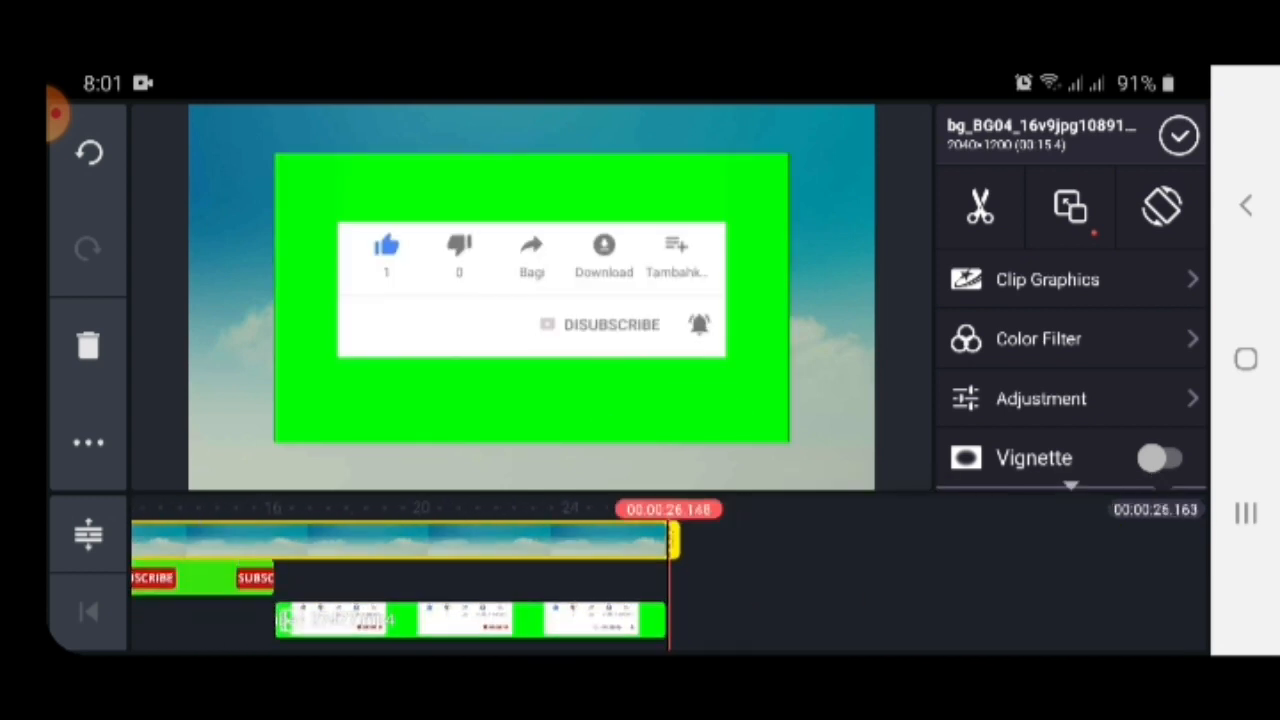
left_click(464, 620)
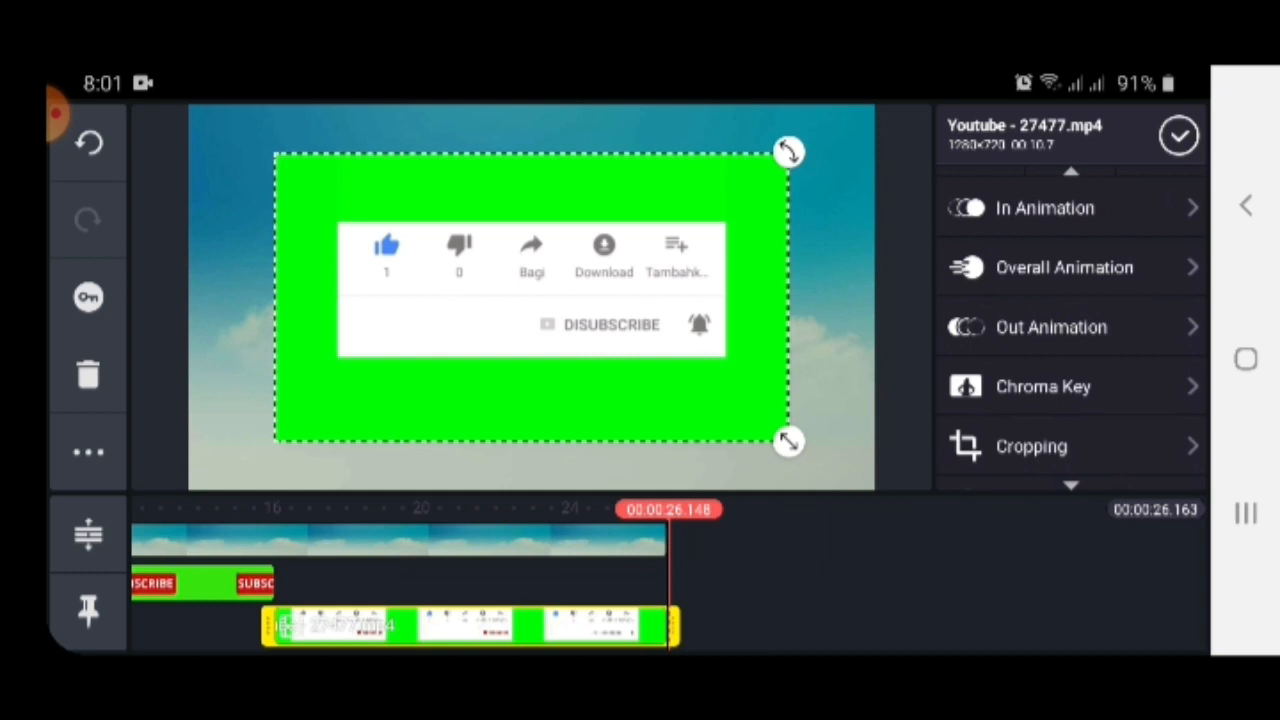
Enable Chroma Key with green as the key colour on the like-and-subscribe bar and confirm
left_click(1044, 386)
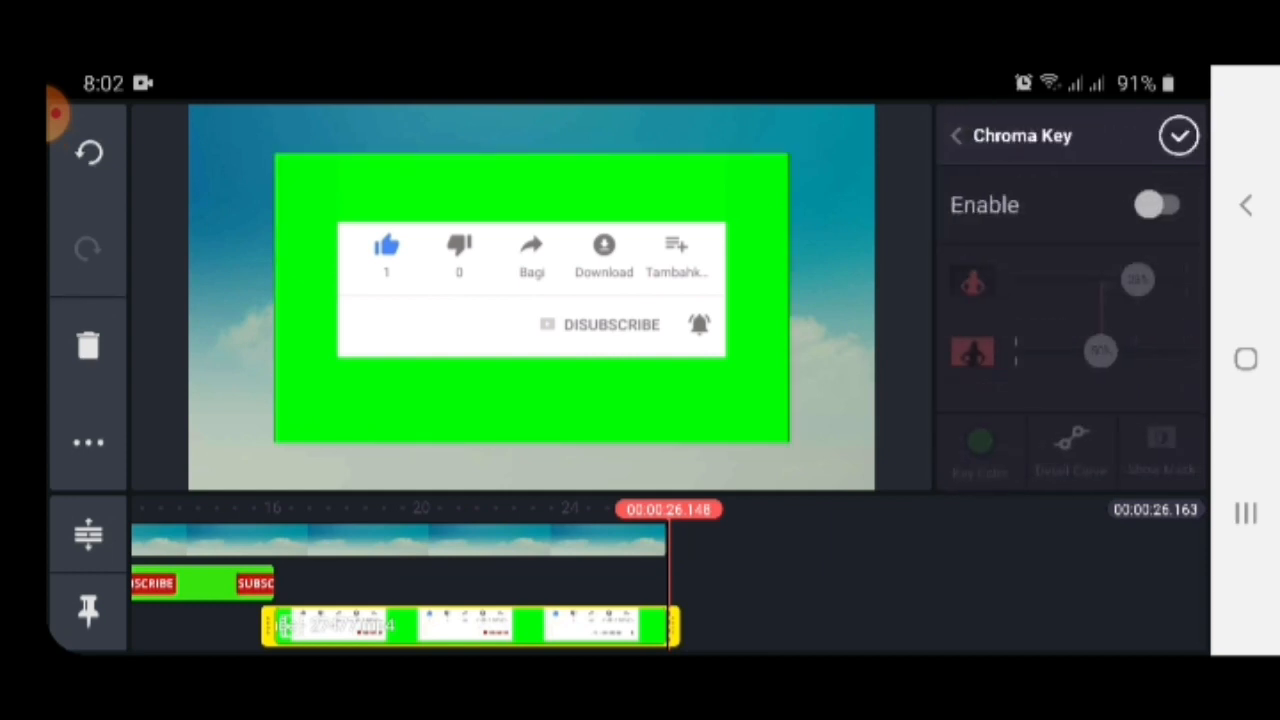
left_click(1160, 204)
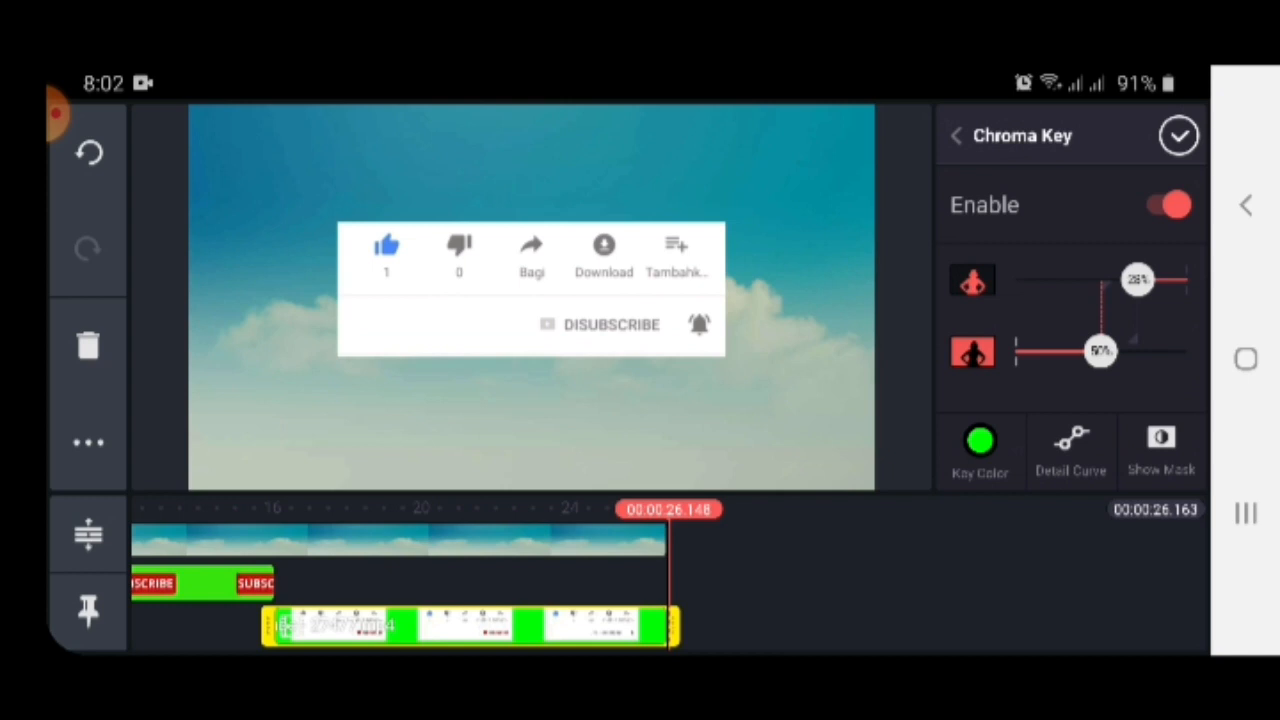
left_click(980, 436)
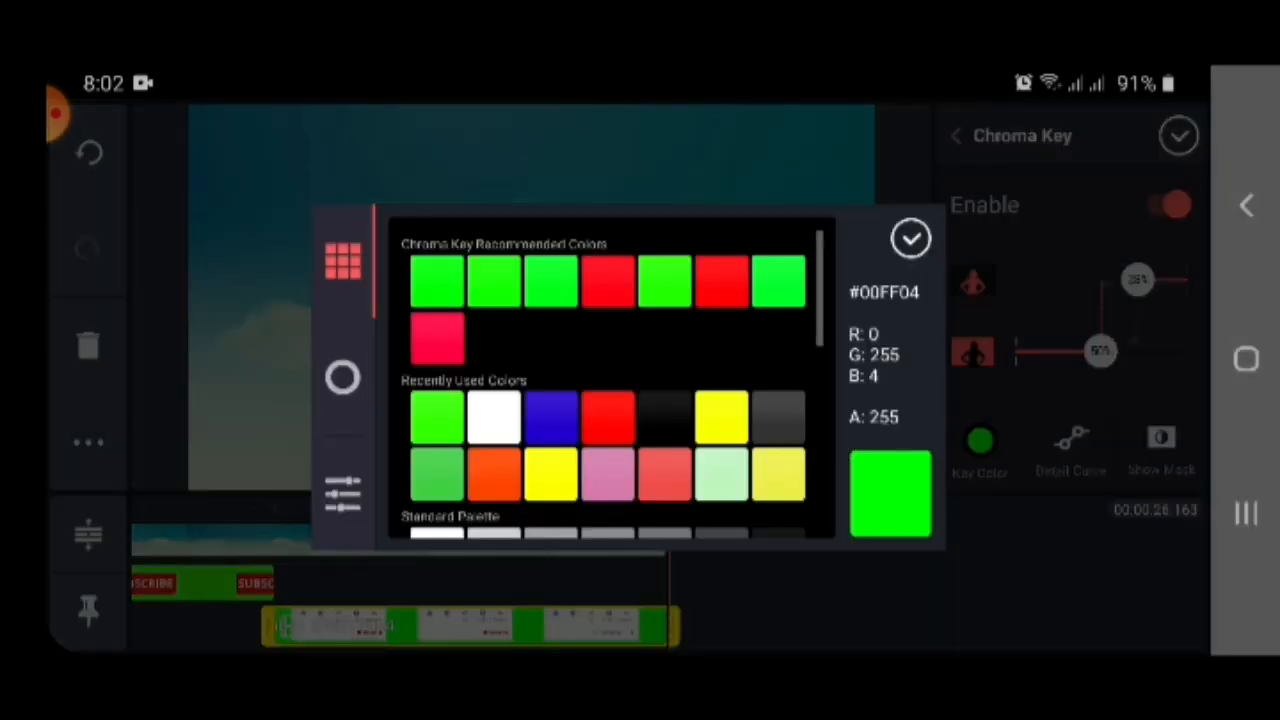
left_click(910, 238)
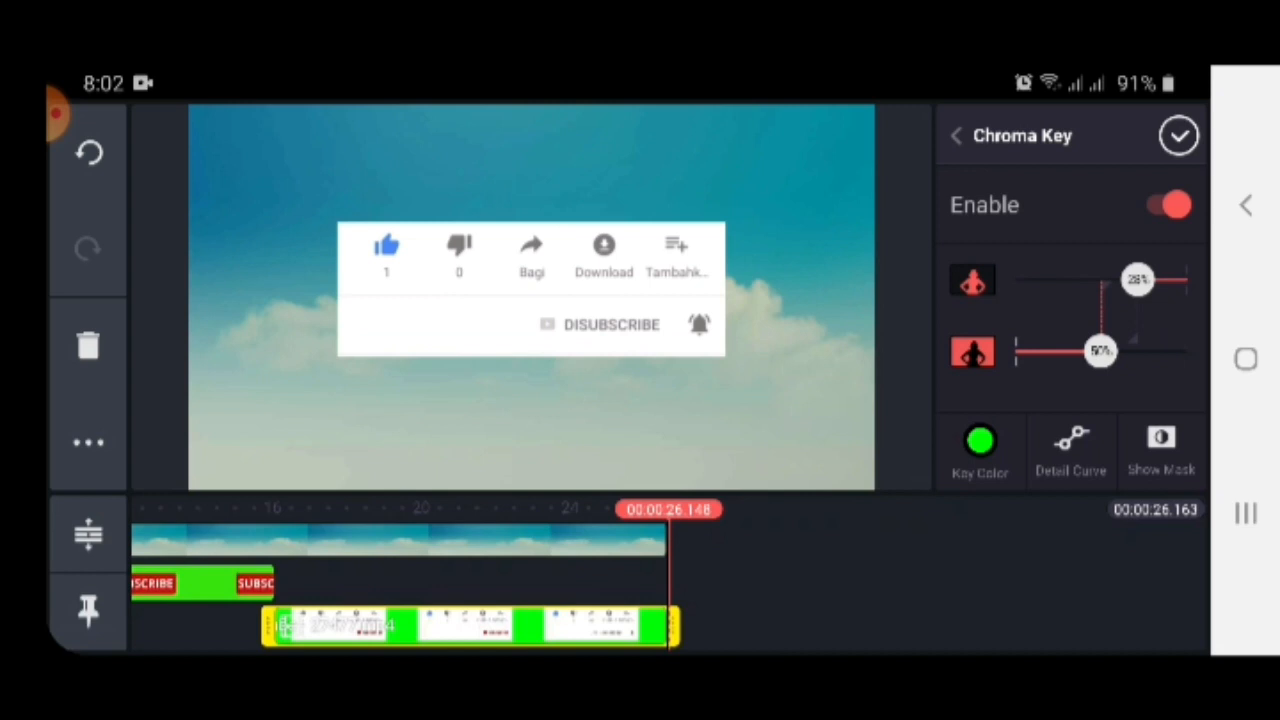
left_click(956, 136)
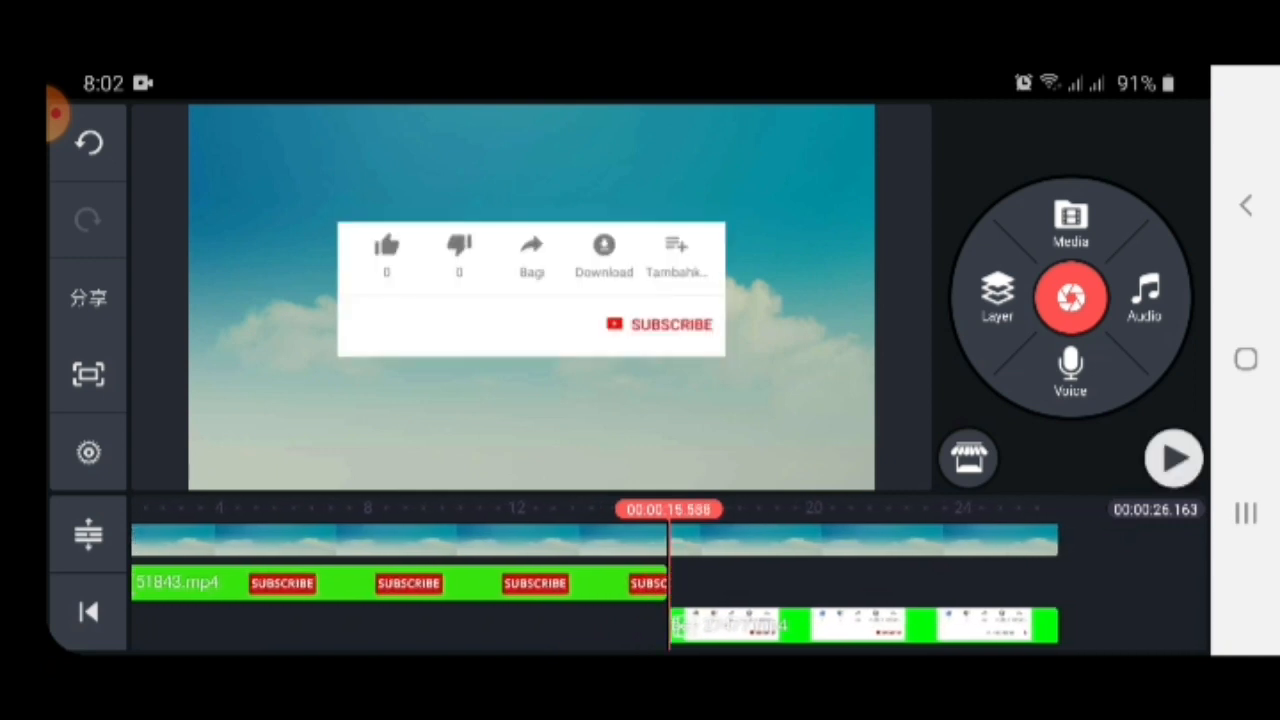
left_click(1174, 458)
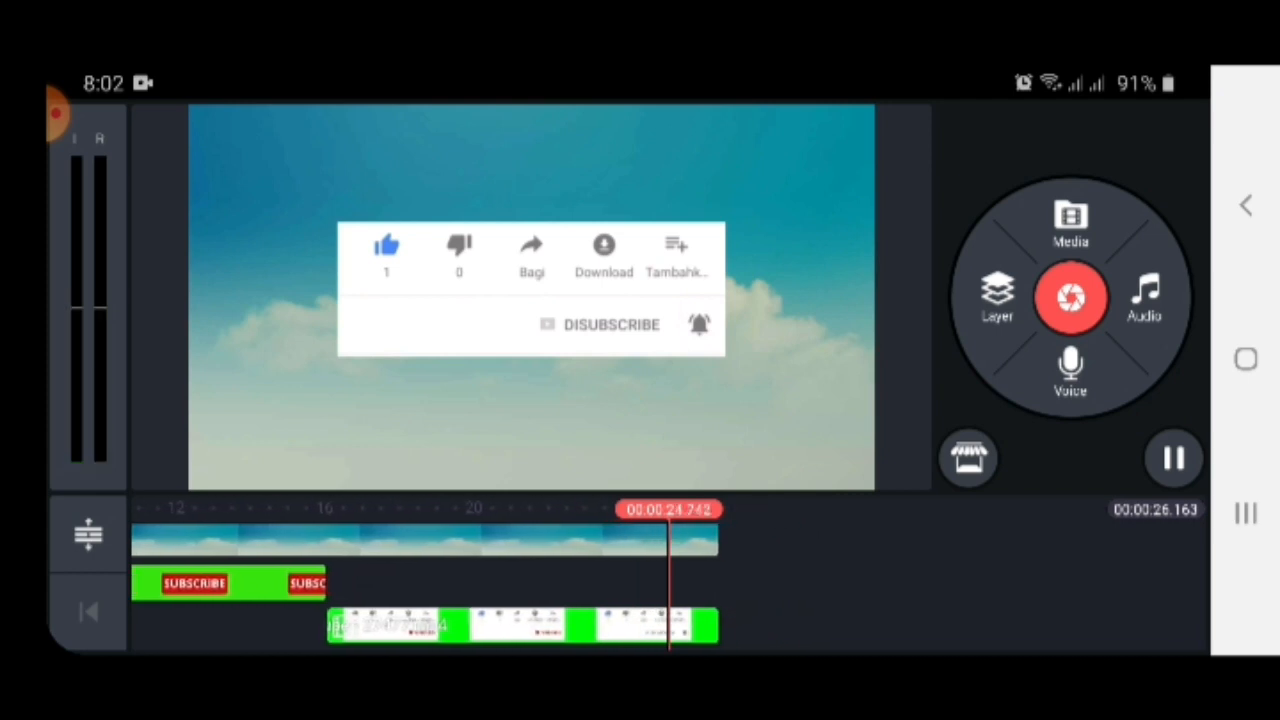
left_click(1172, 458)
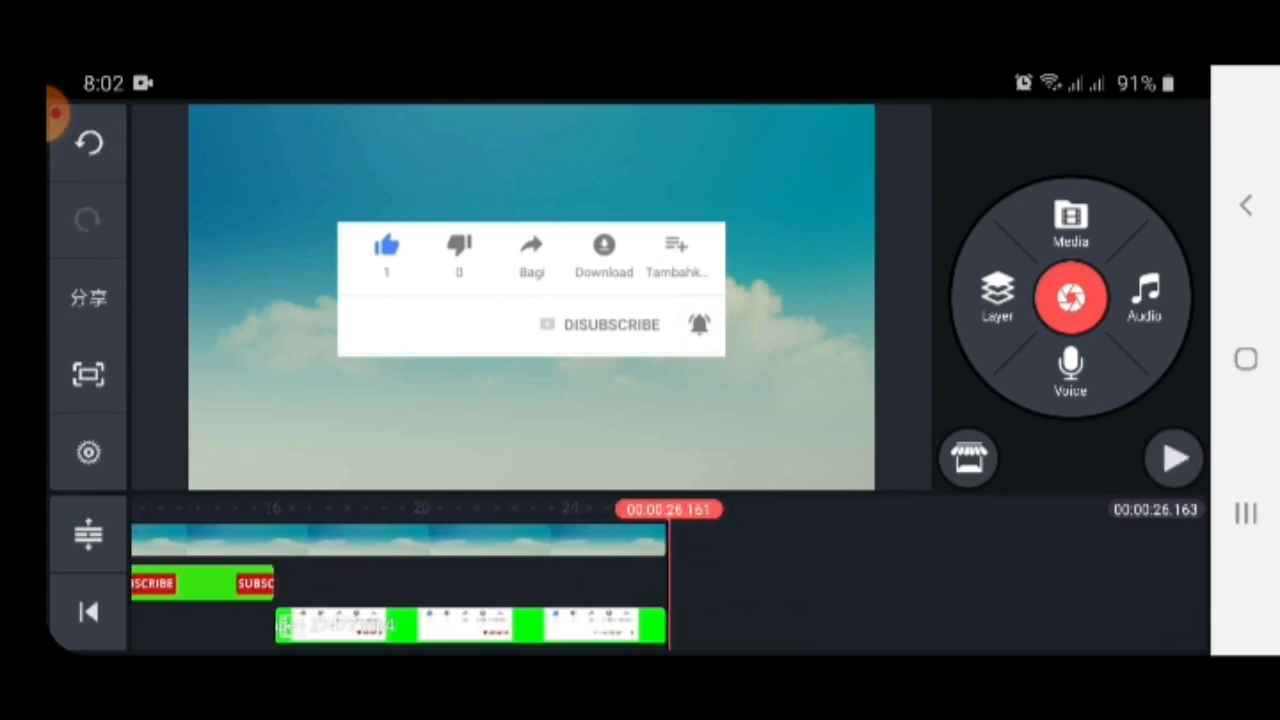